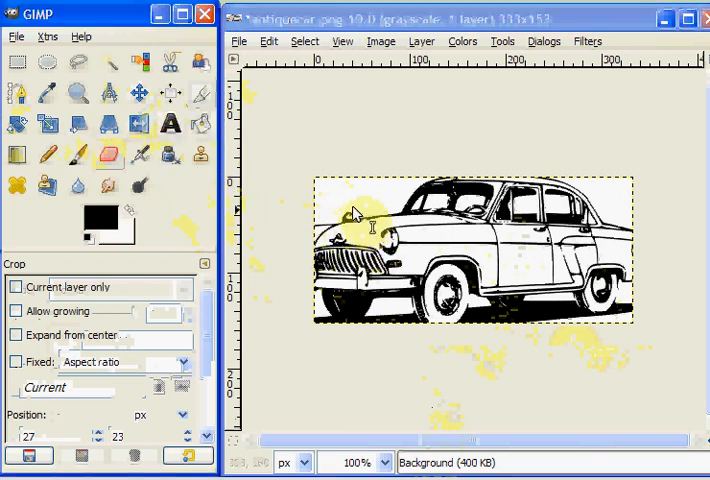
- Add a text layer reading 'THE GIMP' at the car picture's upper left
click(170, 123)
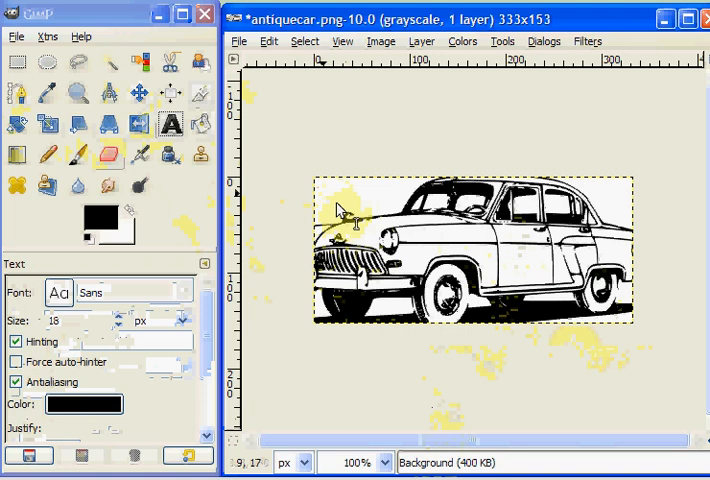
click(340, 210)
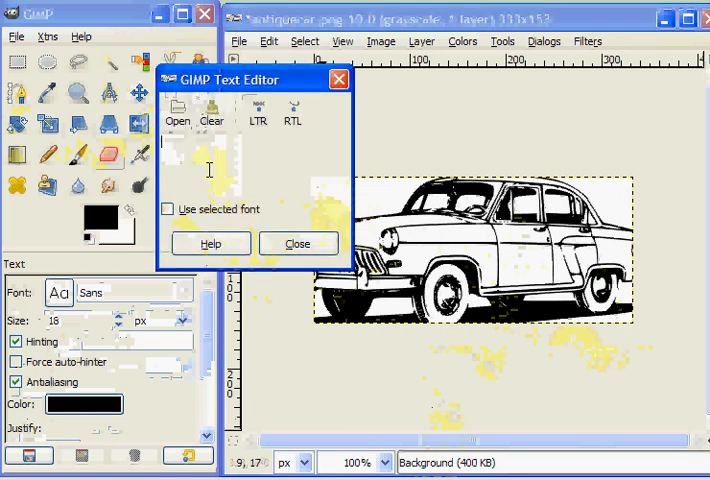
text(THE GIMP)
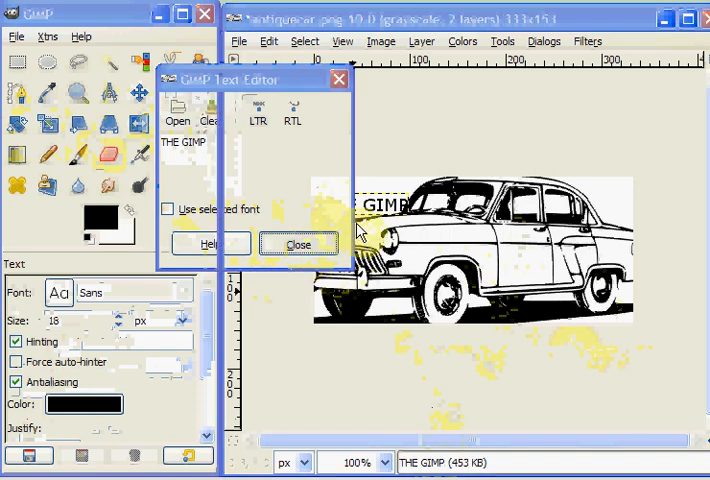
click(298, 244)
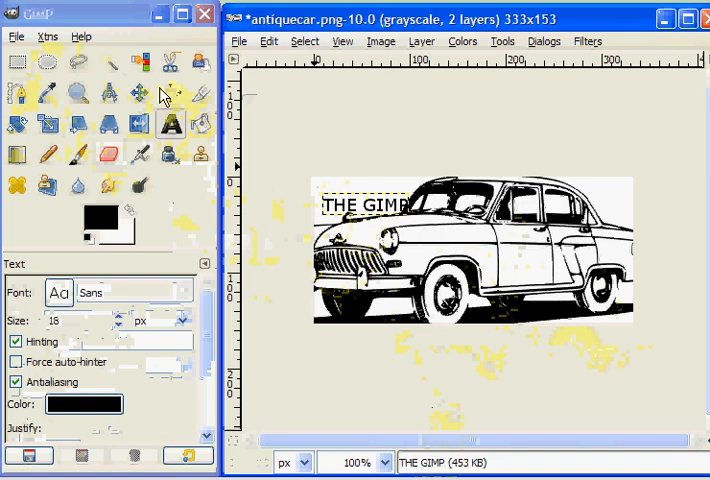
- Drag the 'THE GIMP' text layer slightly up and left with the Move tool
click(141, 91)
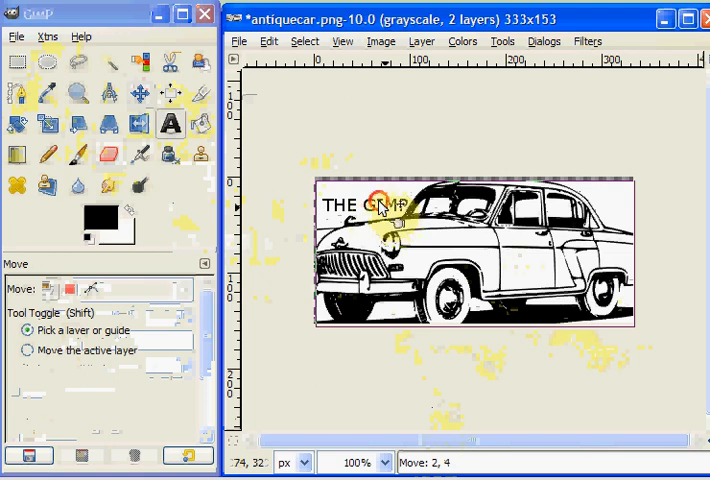
drag(385, 207, 375, 210)
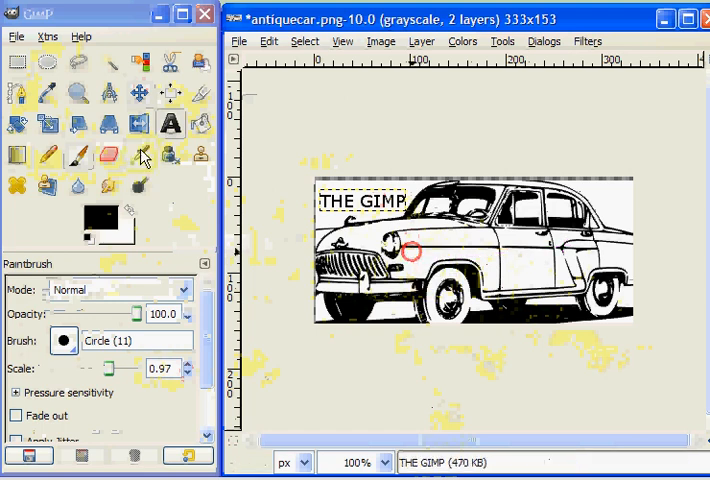
mouse_move(167, 156)
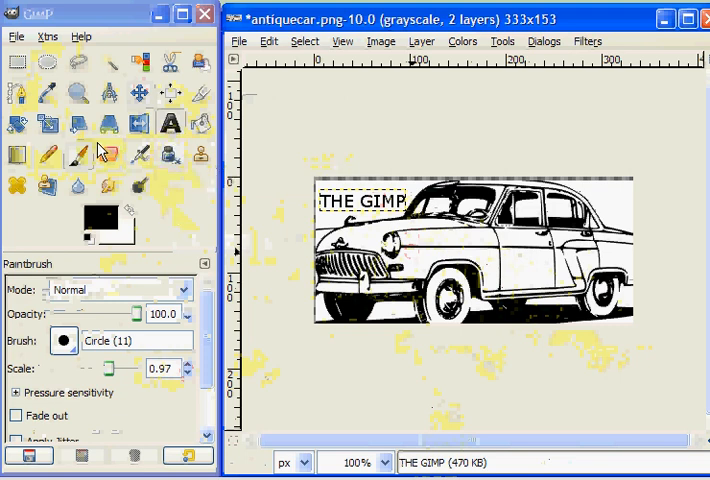
- Select the Smudge tool, keeping the Circle (11) brush
click(108, 154)
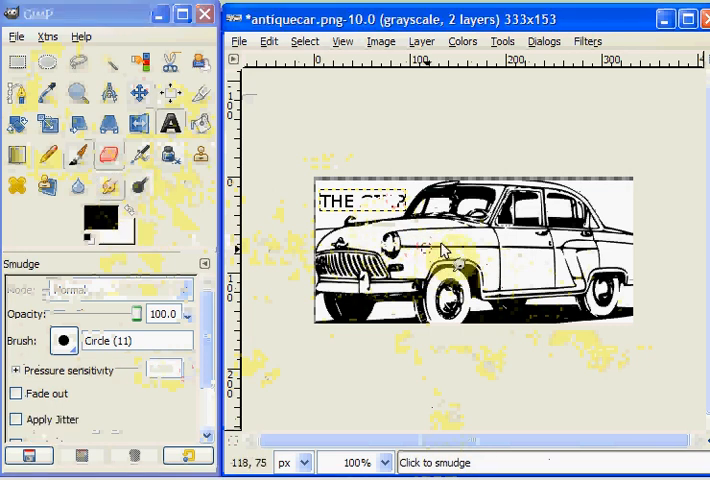
- Smudge across the car body, partly blurring the 'THE GIMP' lettering
drag(445, 252, 500, 258)
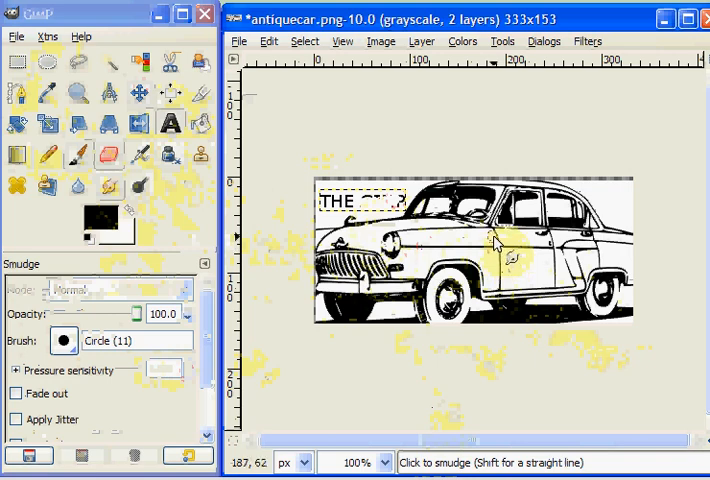
mouse_move(470, 85)
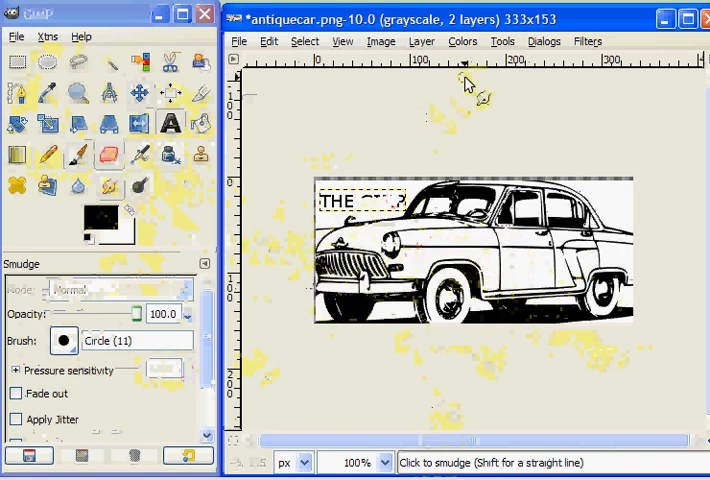